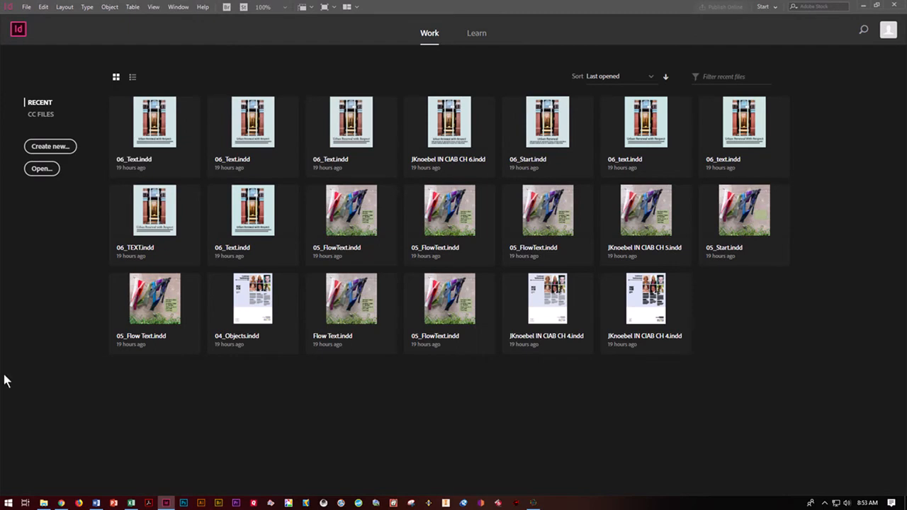
- Create a new letter-size document, 8.5 by 11 inches, measured in inches
{"action": "left_click", "coordinate": [26, 5]}
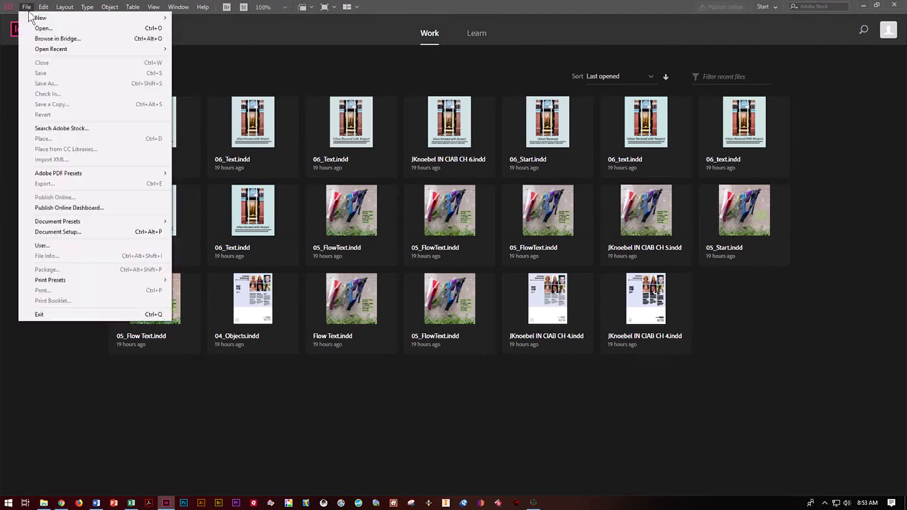
{"action": "left_click", "coordinate": [39, 17]}
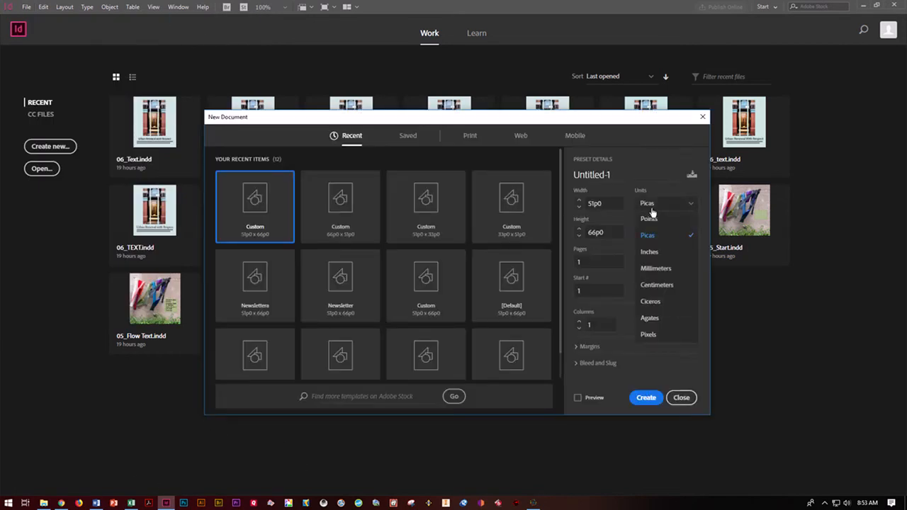
{"action": "left_click", "coordinate": [649, 252]}
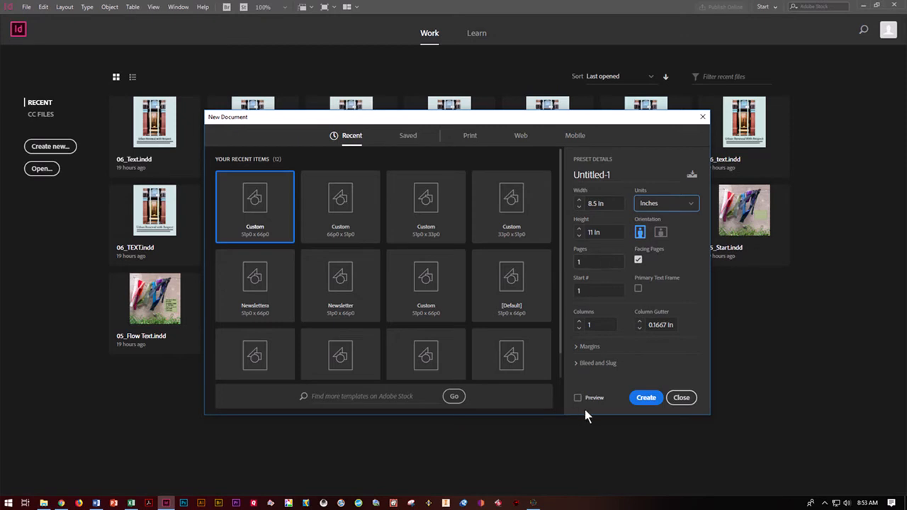
{"action": "left_click", "coordinate": [680, 397]}
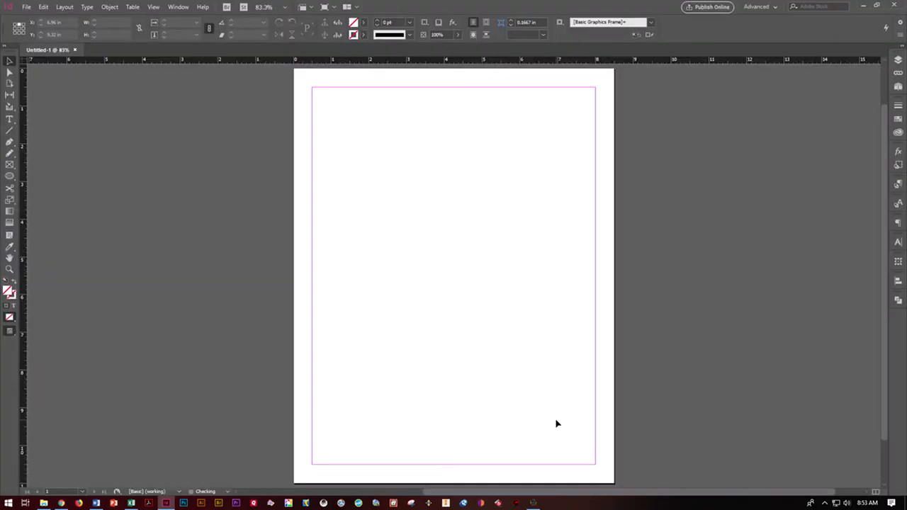
{"action": "mouse_move", "coordinate": [446, 286]}
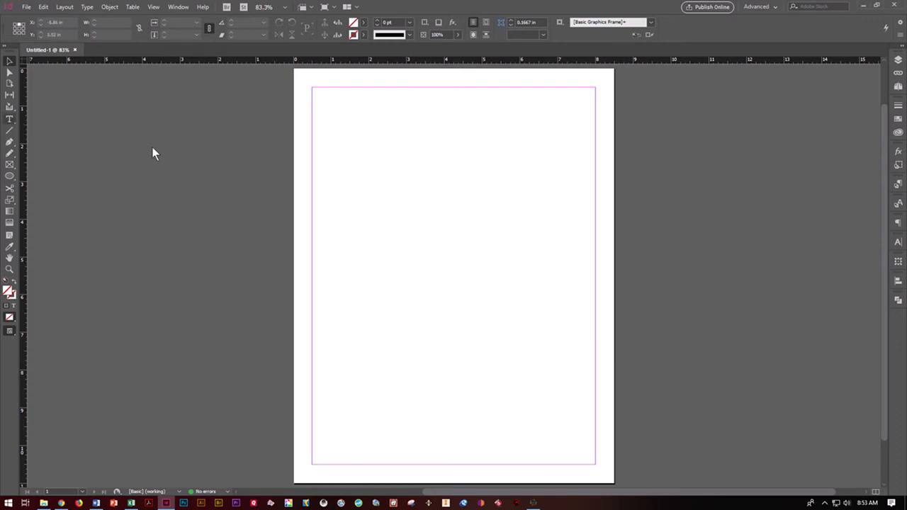
- Draw a text frame within the page margins and fill it with placeholder text
{"action": "left_click_drag", "start_coordinate": [329, 113], "coordinate": [575, 437]}
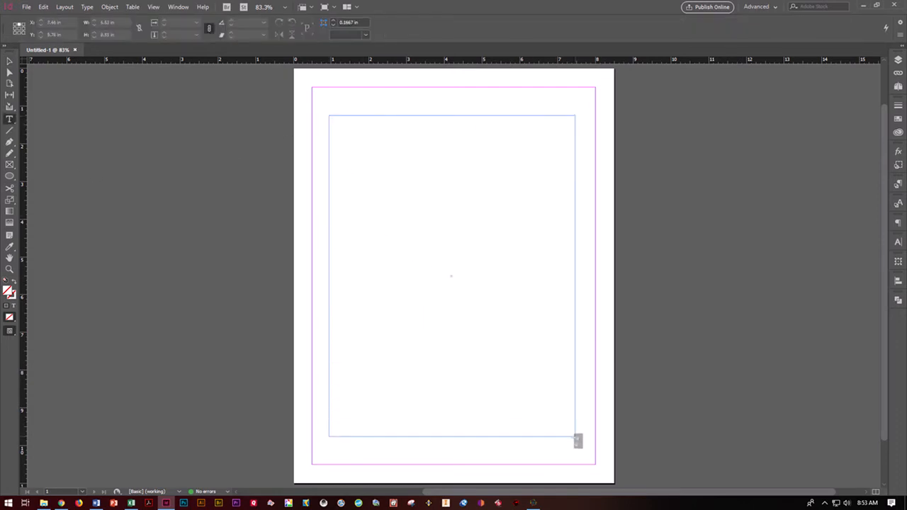
{"action": "left_click", "coordinate": [8, 119]}
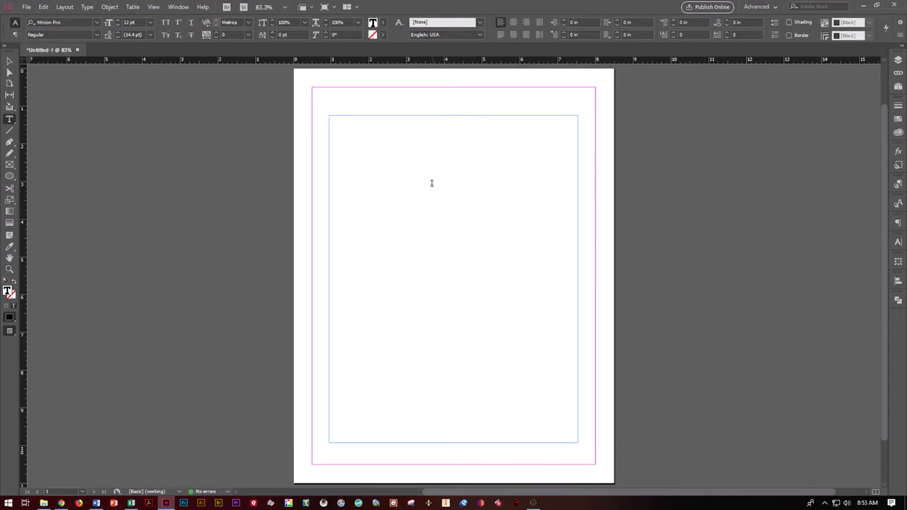
{"action": "right_click", "coordinate": [431, 183]}
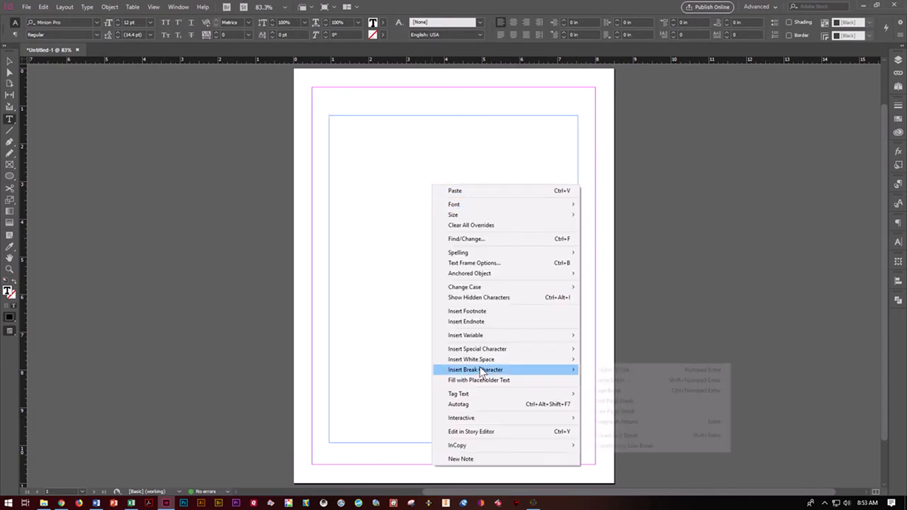
{"action": "left_click", "coordinate": [479, 379]}
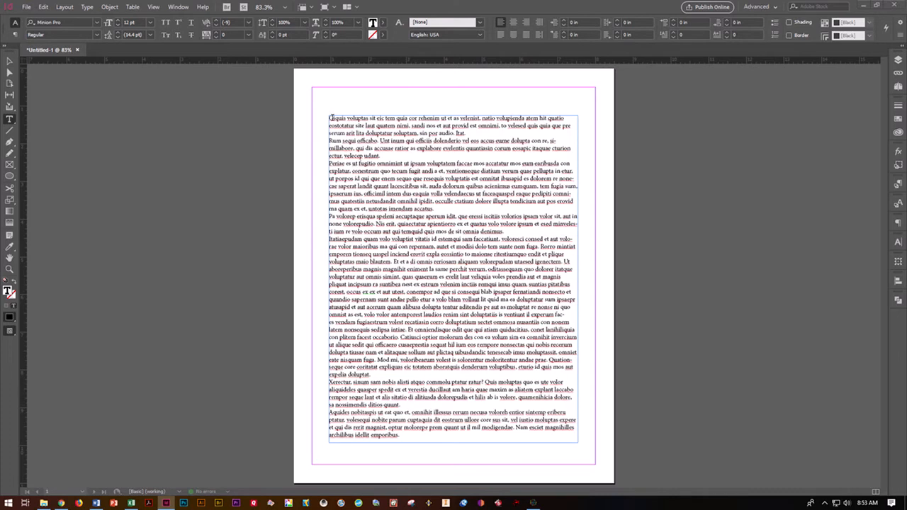
- Place the cursor in the first paragraph and bring up paragraph formatting for a drop cap
{"action": "left_click", "coordinate": [330, 119]}
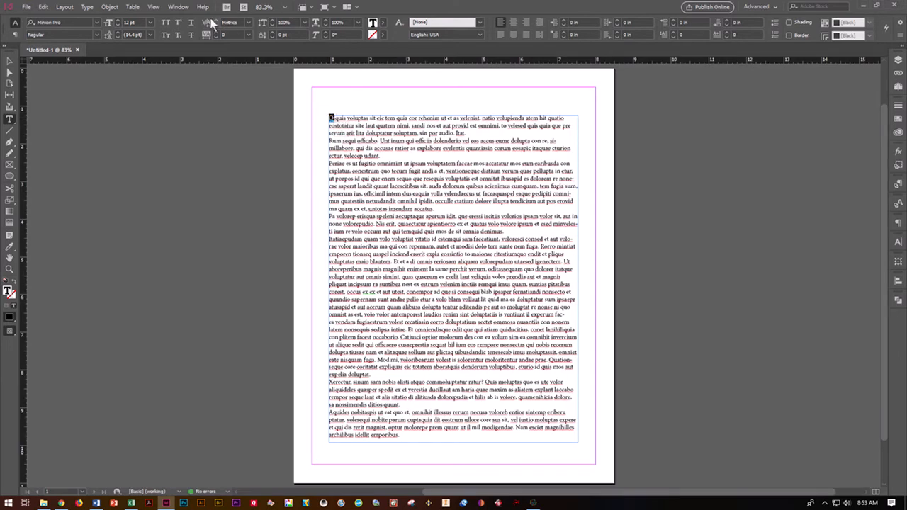
{"action": "left_click", "coordinate": [178, 6]}
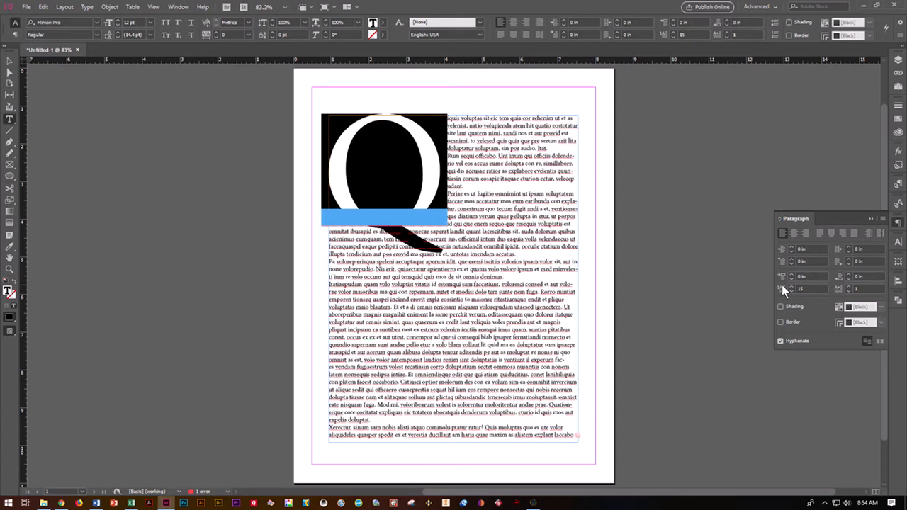
{"action": "mouse_move", "coordinate": [457, 40]}
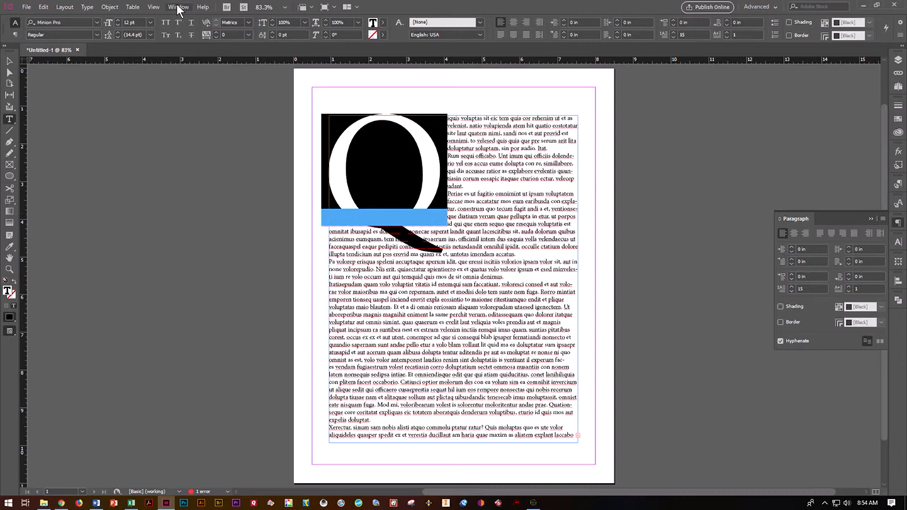
{"action": "left_click", "coordinate": [178, 6]}
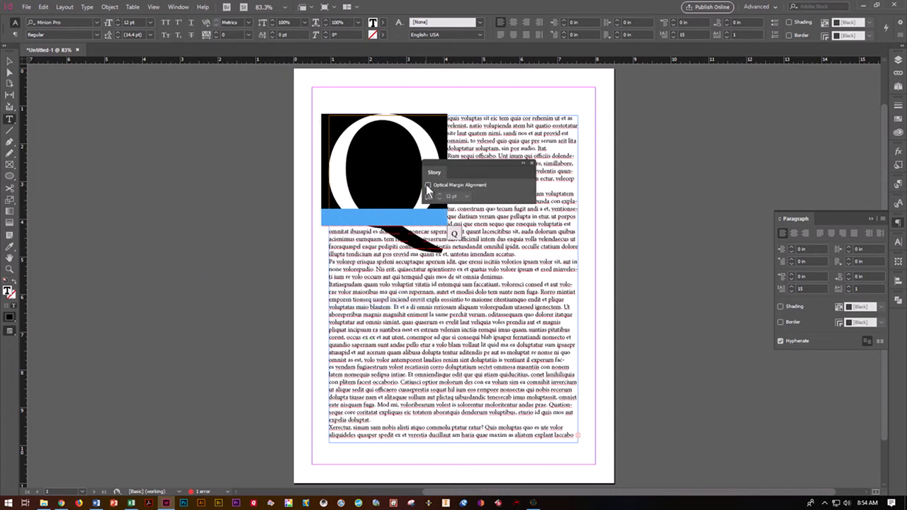
{"action": "left_click", "coordinate": [428, 184]}
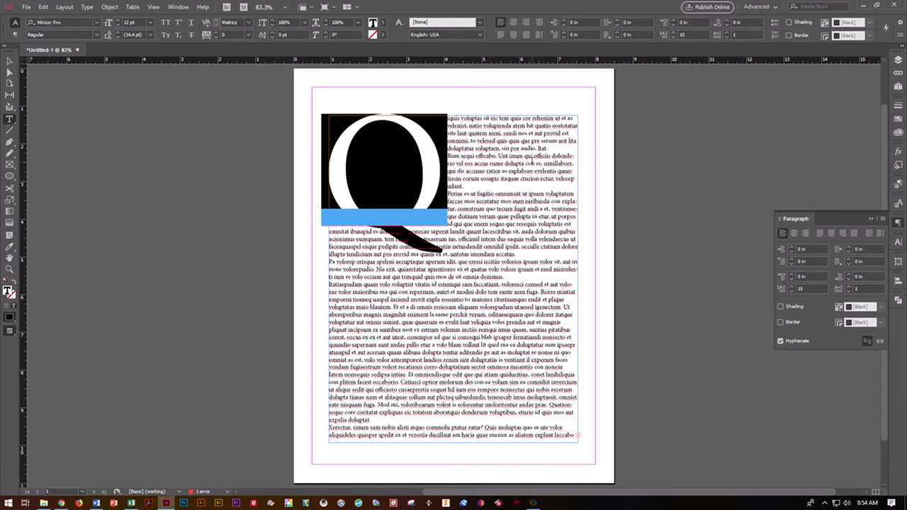
- Increase the kerning after the drop cap Q to widen the gap before the text
{"action": "left_click", "coordinate": [179, 6]}
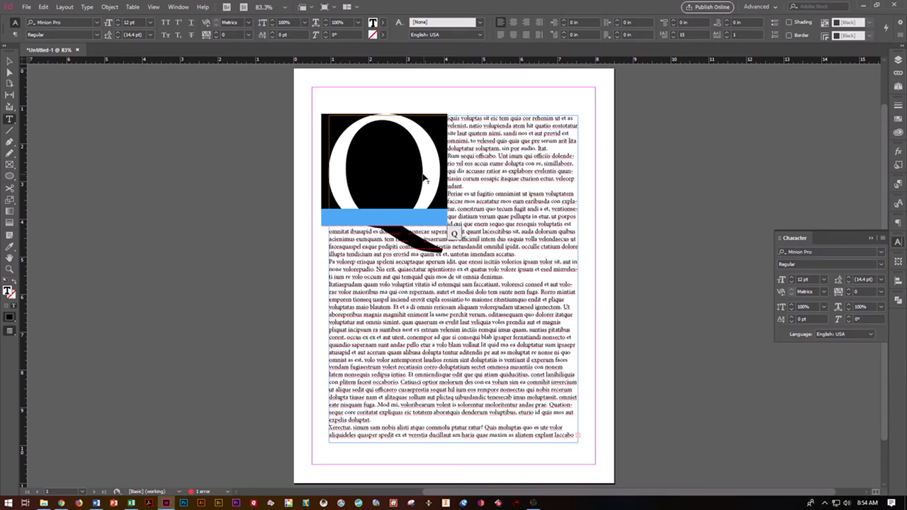
{"action": "mouse_move", "coordinate": [440, 167]}
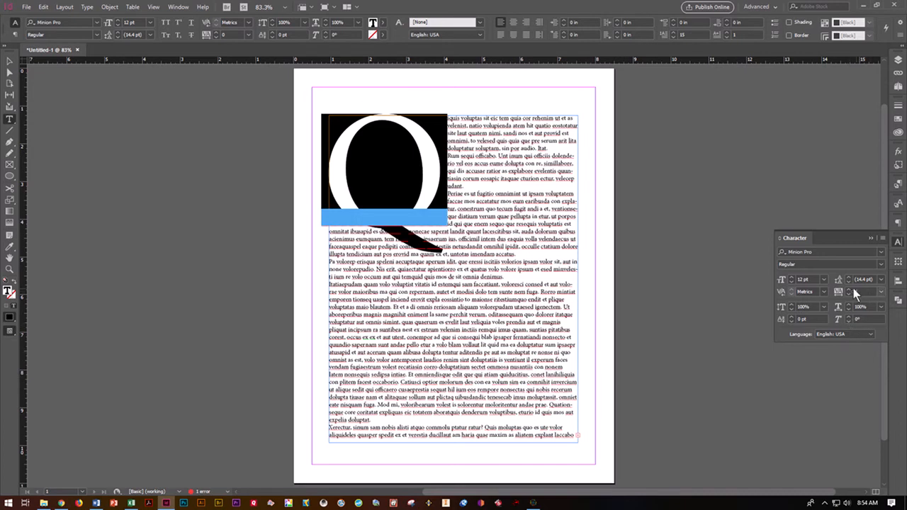
{"action": "mouse_move", "coordinate": [853, 294]}
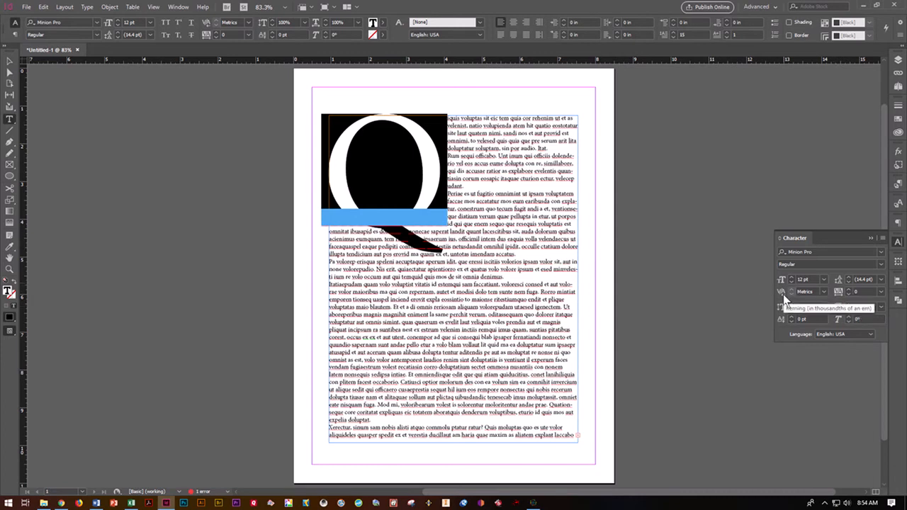
{"action": "mouse_move", "coordinate": [782, 292]}
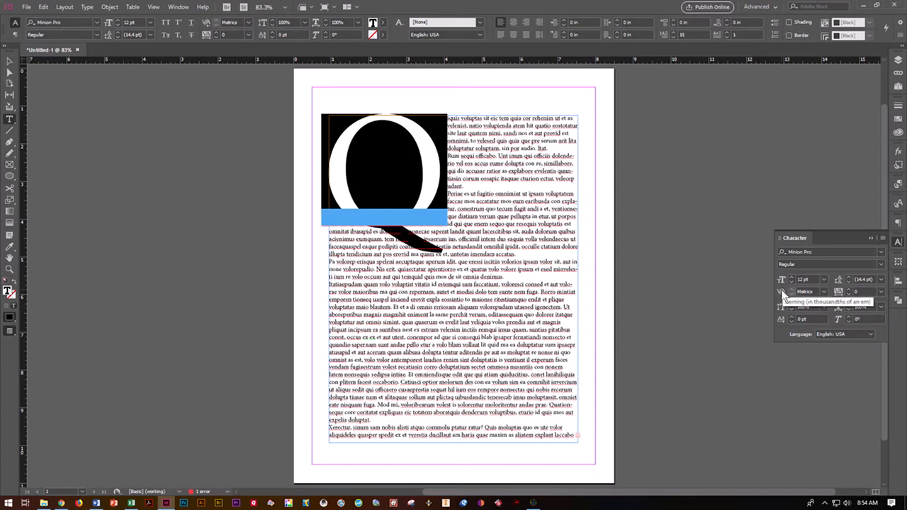
{"action": "left_click", "coordinate": [823, 292]}
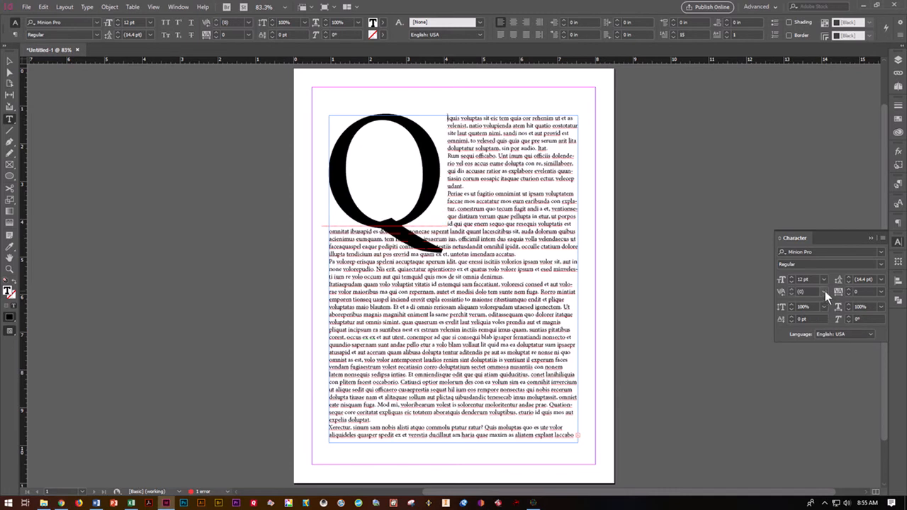
{"action": "left_click", "coordinate": [824, 292]}
{"action": "type", "text": "30"}
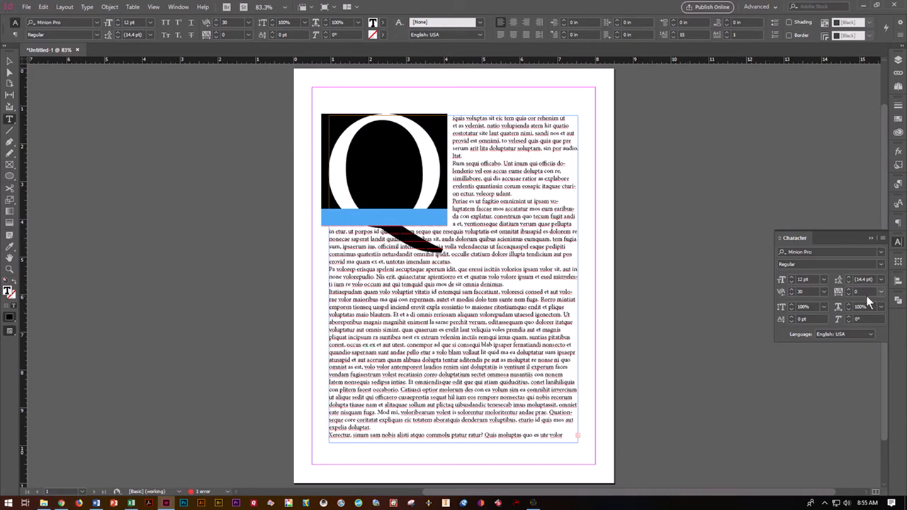
- Adjust the drop cap line count in the Paragraph panel, keeping the Q's size
{"action": "left_click", "coordinate": [898, 225]}
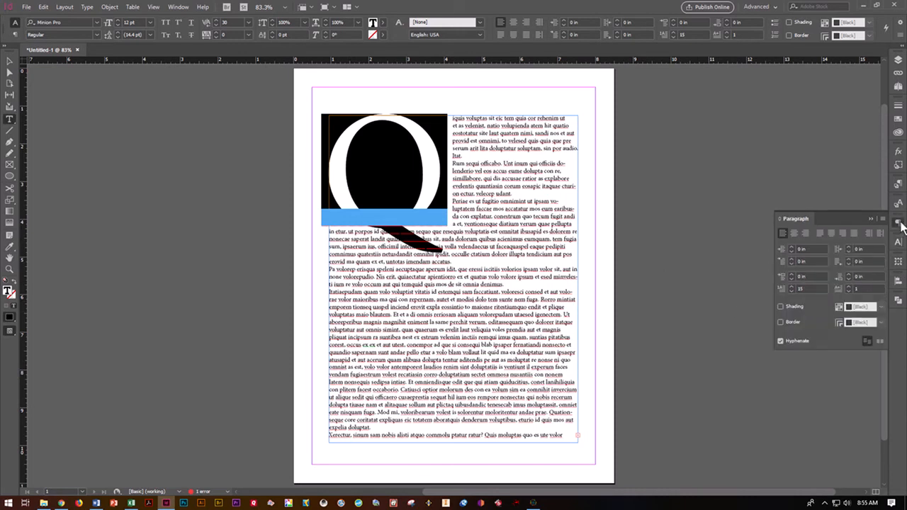
{"action": "mouse_move", "coordinate": [879, 342]}
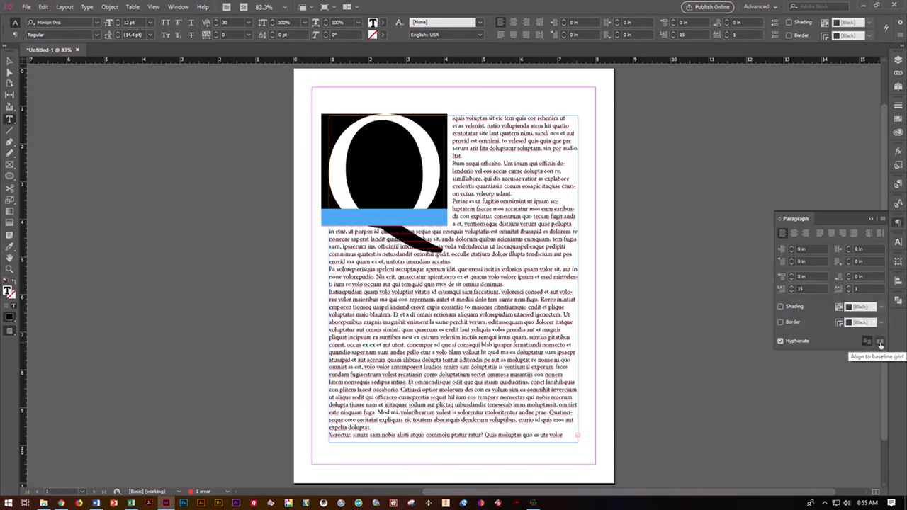
{"action": "left_click", "coordinate": [880, 340]}
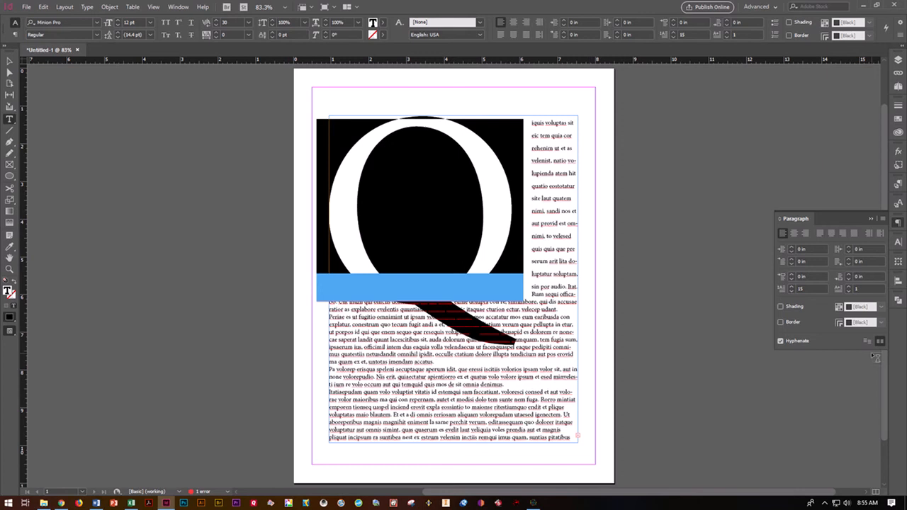
{"action": "mouse_move", "coordinate": [880, 342]}
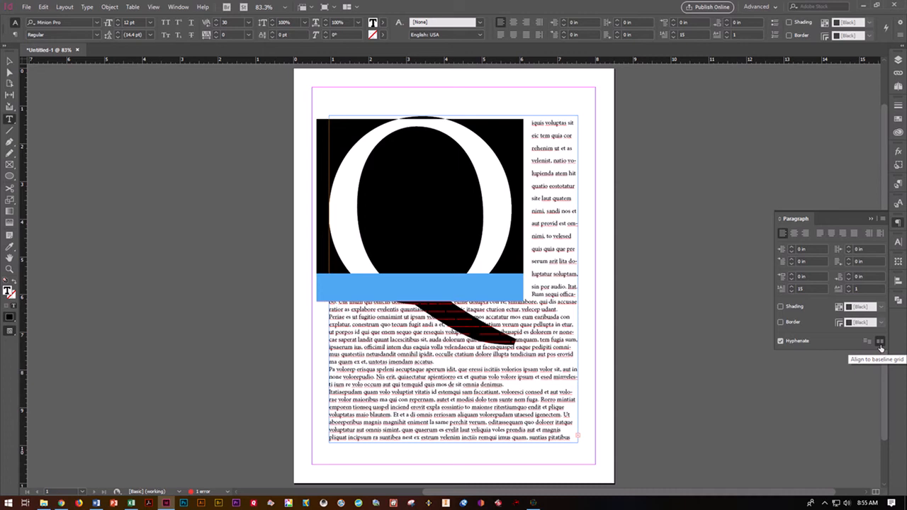
{"action": "mouse_move", "coordinate": [879, 342]}
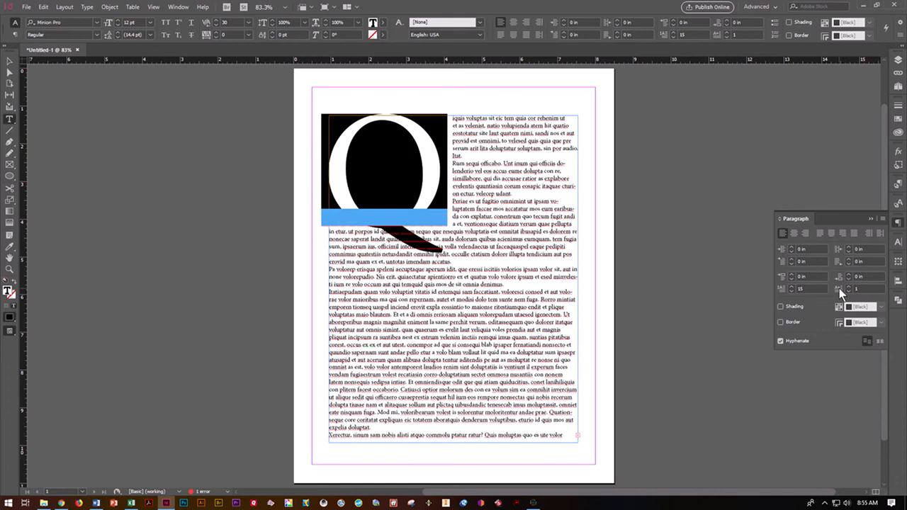
{"action": "mouse_move", "coordinate": [839, 276]}
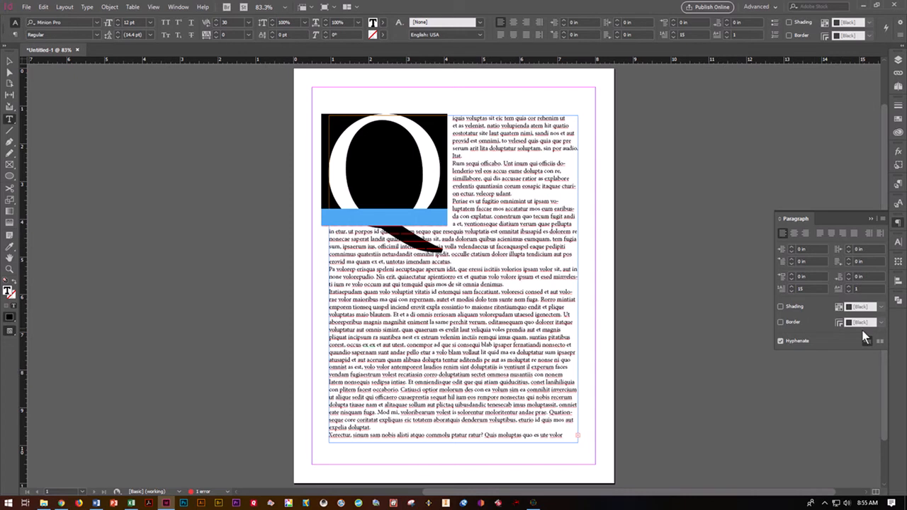
{"action": "mouse_move", "coordinate": [886, 341]}
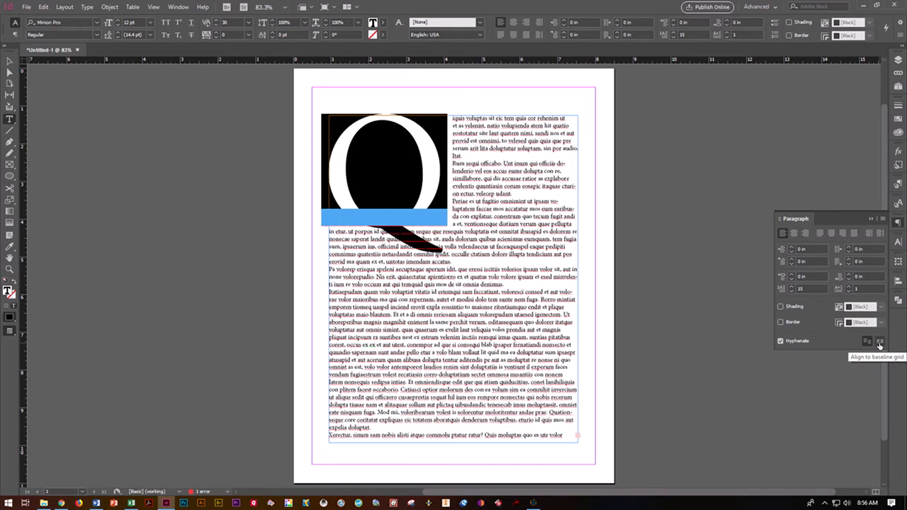
{"action": "mouse_move", "coordinate": [900, 121]}
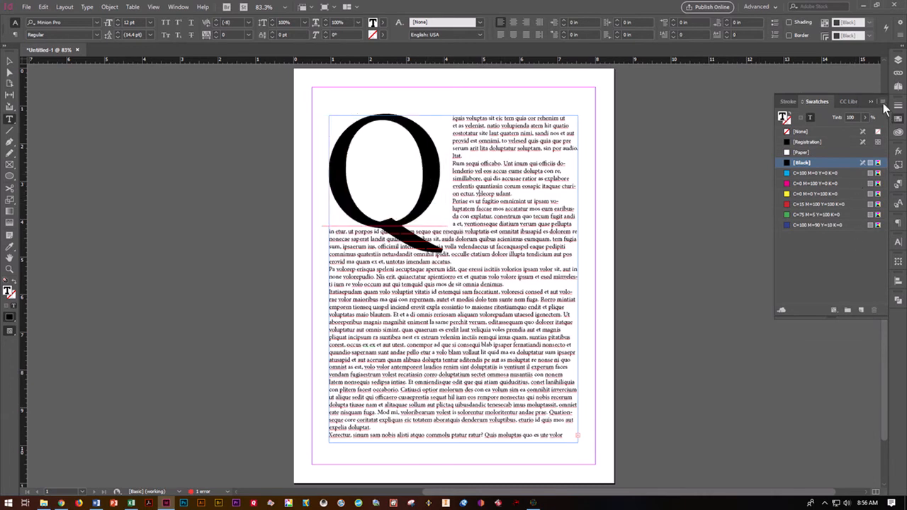
- Start a new colour swatch in PANTONE+ Solid Uncoated mode and browse for a green
{"action": "left_click", "coordinate": [884, 102]}
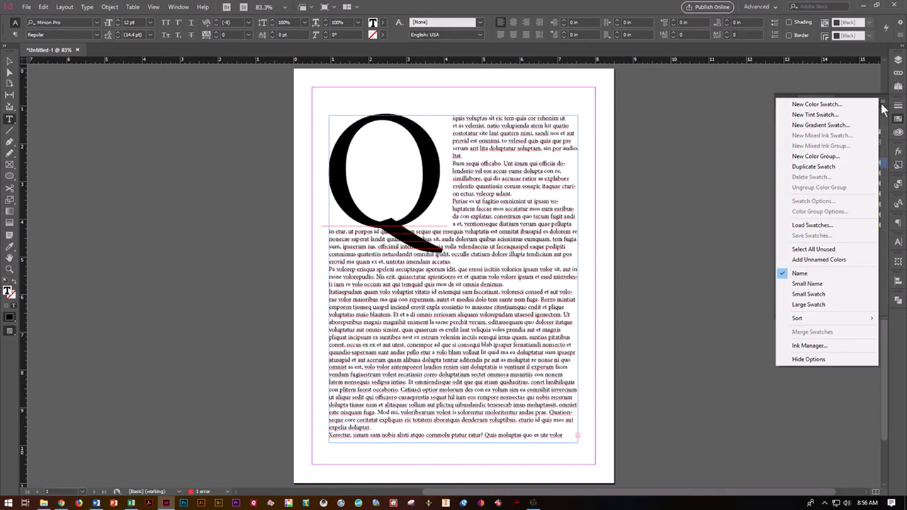
{"action": "left_click", "coordinate": [817, 105]}
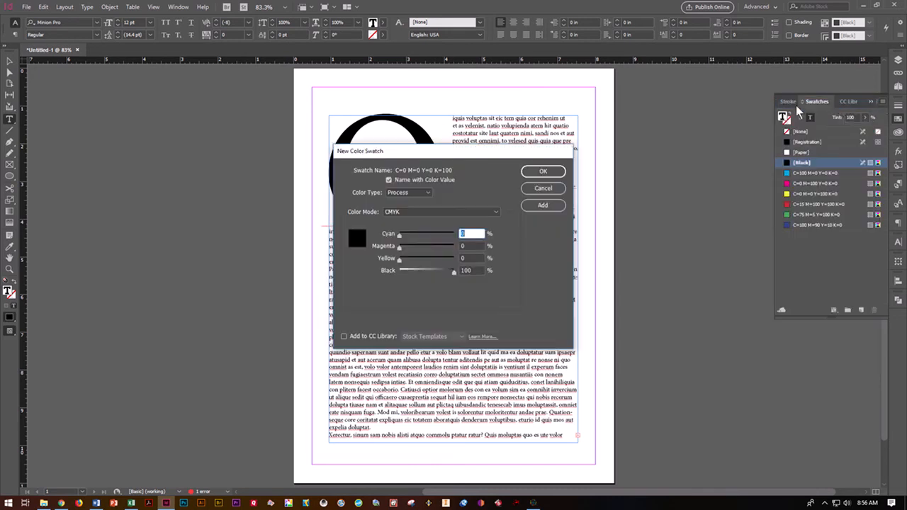
{"action": "mouse_move", "coordinate": [413, 223]}
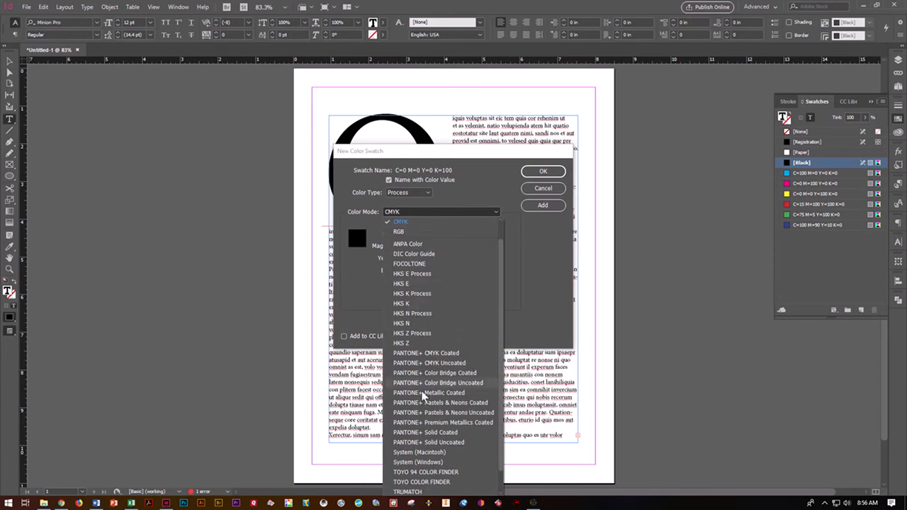
{"action": "left_click", "coordinate": [428, 432]}
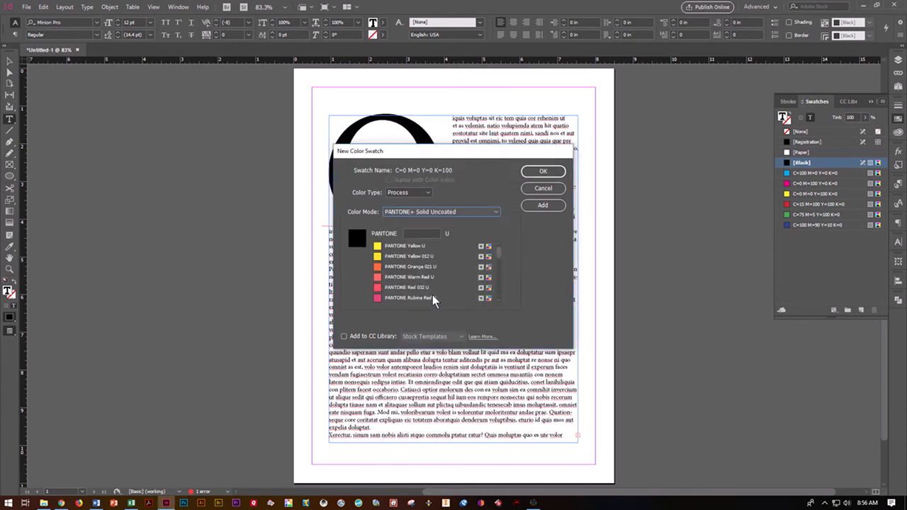
{"action": "scroll", "scroll_direction": "down", "scroll_amount": 3}
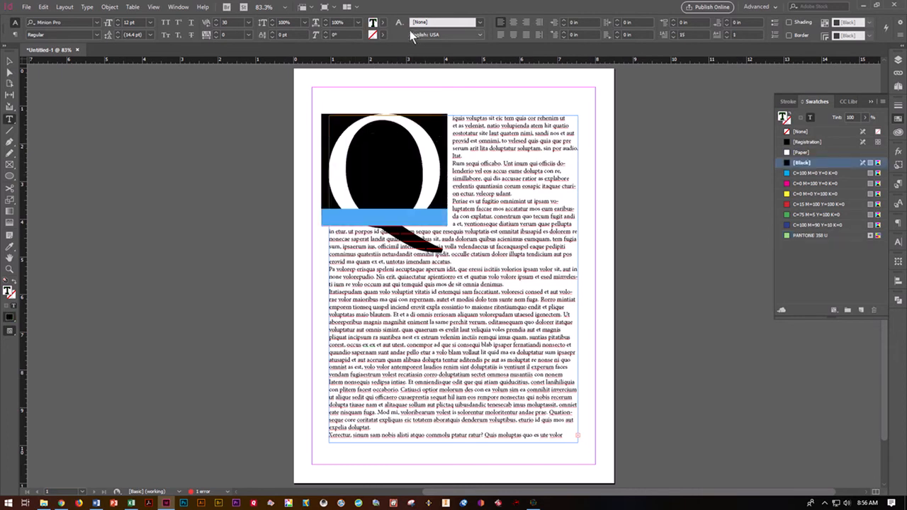
- Colour the drop cap Q with the new green Pantone swatch and reselect it
{"action": "left_click", "coordinate": [374, 23]}
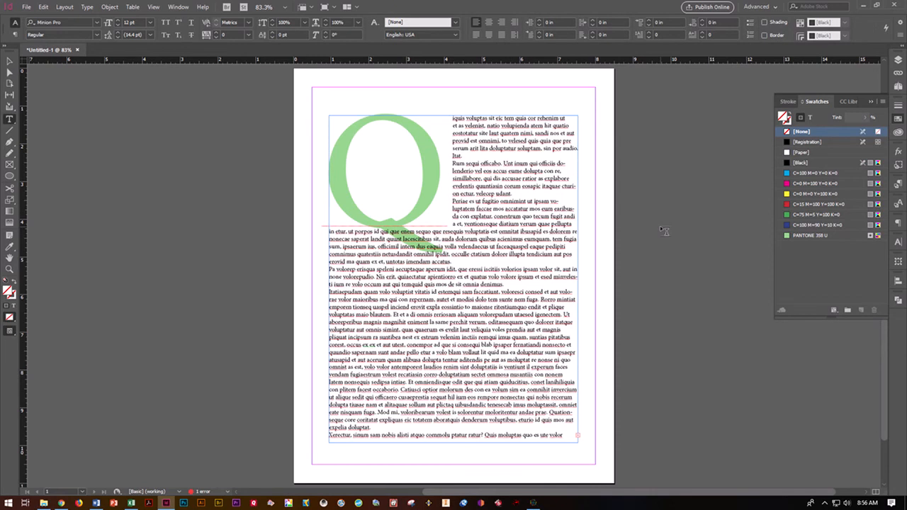
{"action": "left_click", "coordinate": [811, 236]}
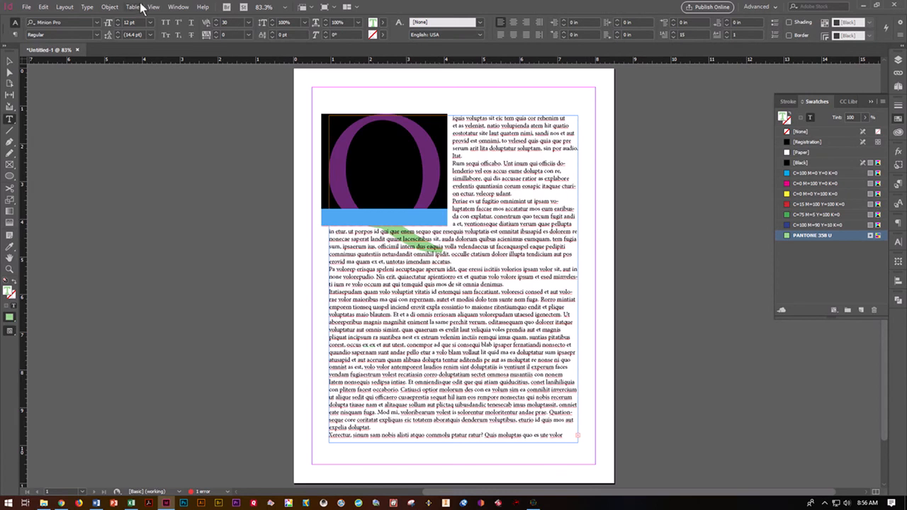
{"action": "left_click", "coordinate": [87, 6]}
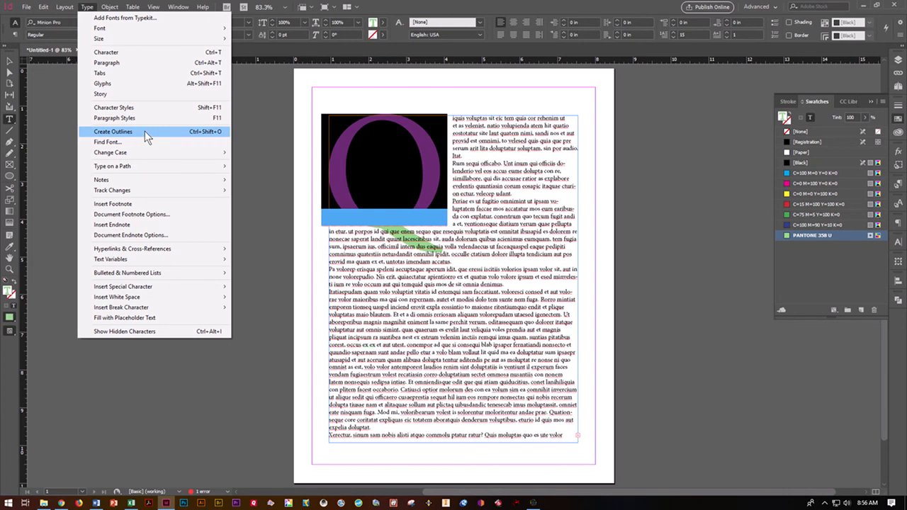
- Convert the Q to outlines and set the outlined shape's fill to [None]
{"action": "left_click", "coordinate": [113, 132]}
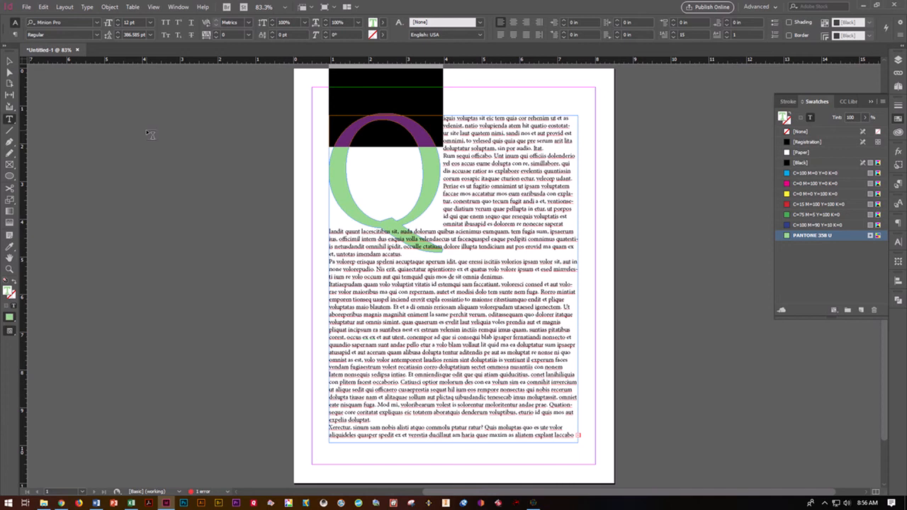
{"action": "mouse_move", "coordinate": [631, 107]}
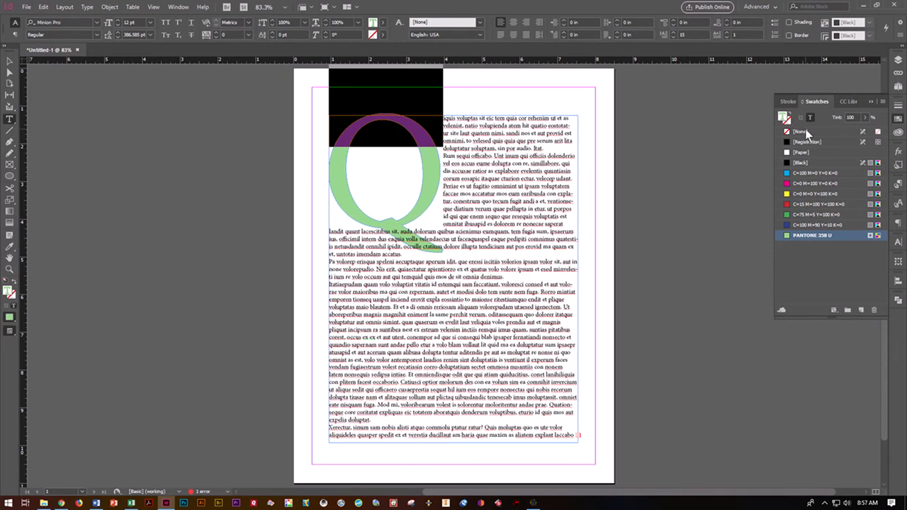
{"action": "left_click", "coordinate": [802, 130]}
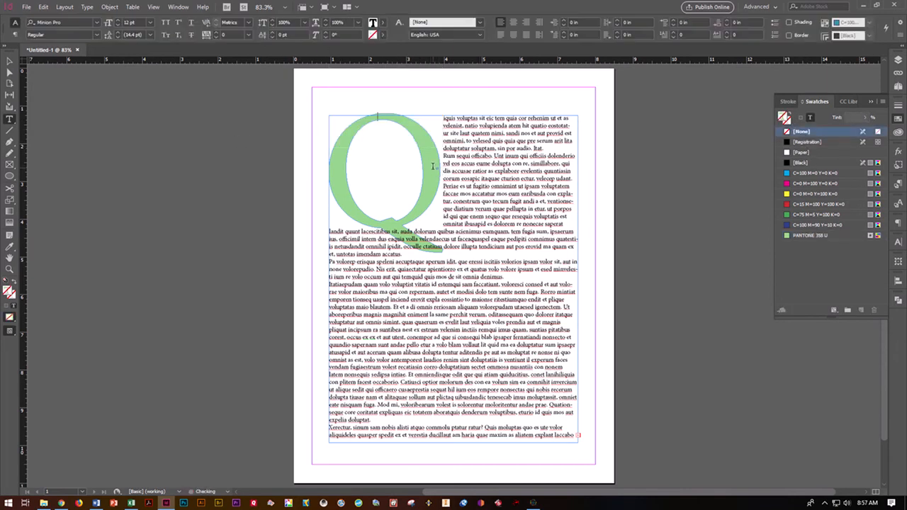
{"action": "left_click", "coordinate": [802, 161]}
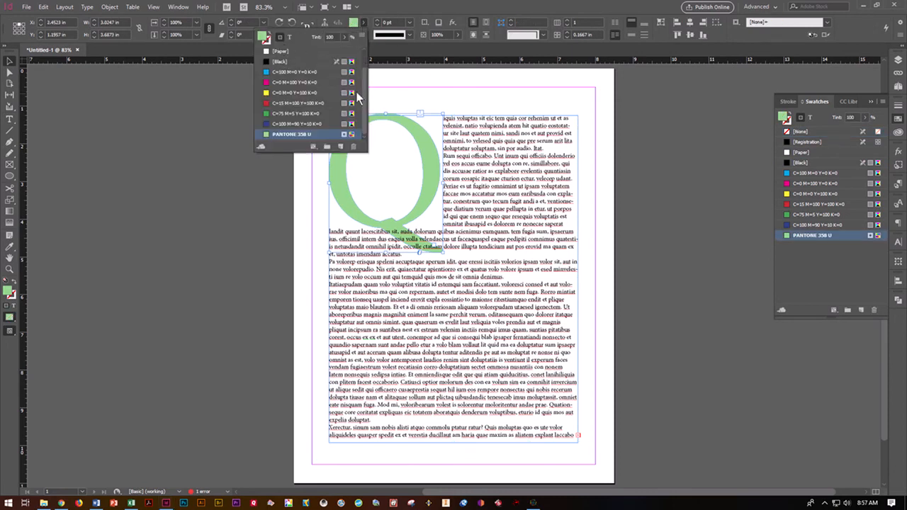
{"action": "left_click", "coordinate": [281, 51]}
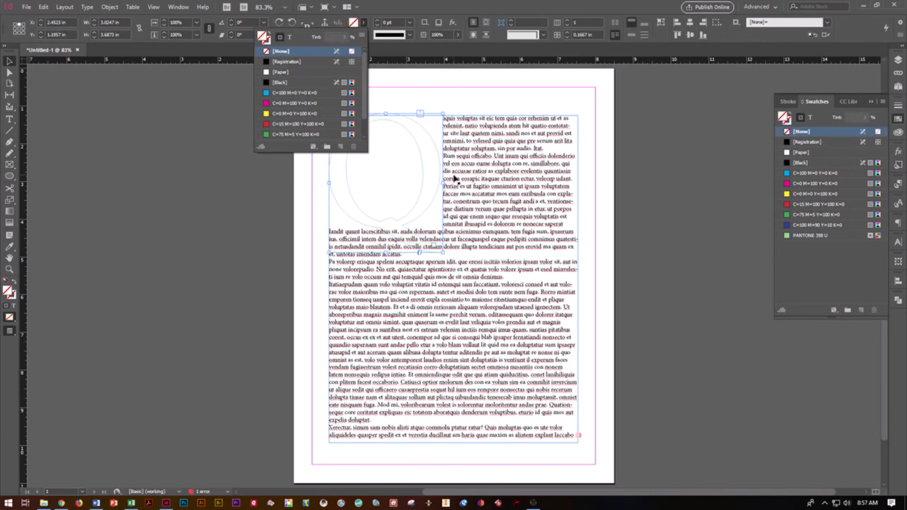
{"action": "mouse_move", "coordinate": [454, 176]}
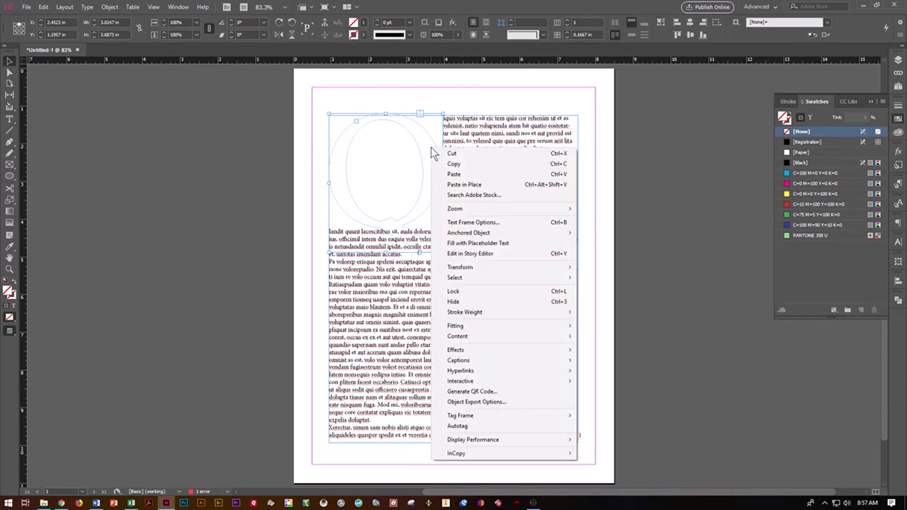
{"action": "mouse_move", "coordinate": [452, 153]}
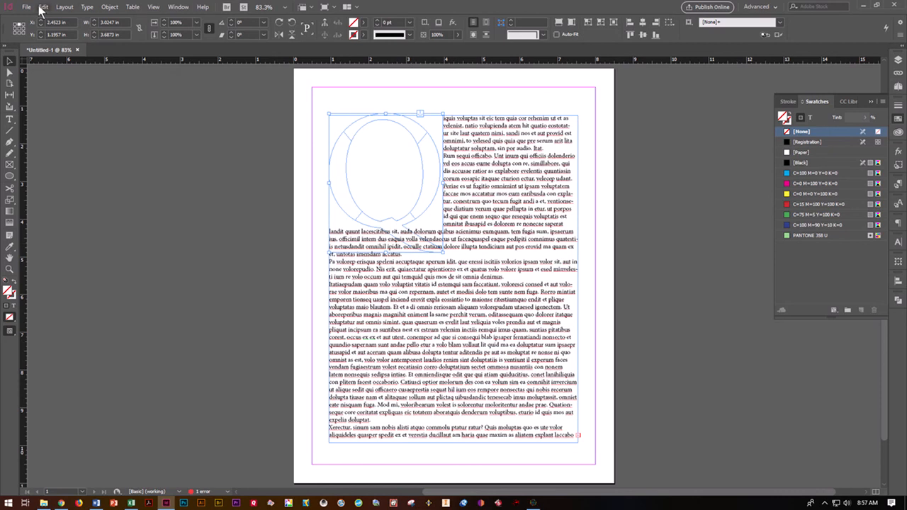
- Place the peacock-feathers JPG inside the selected Q outline
{"action": "left_click", "coordinate": [25, 6]}
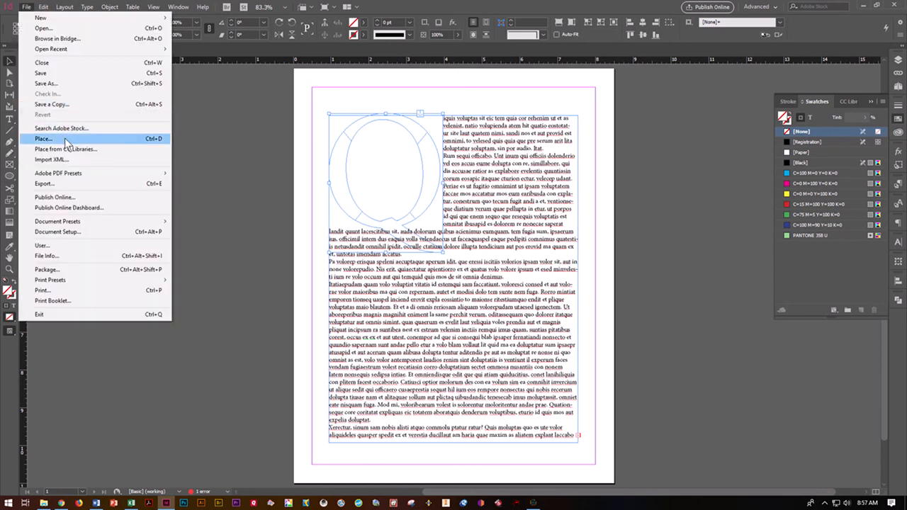
{"action": "left_click", "coordinate": [43, 139]}
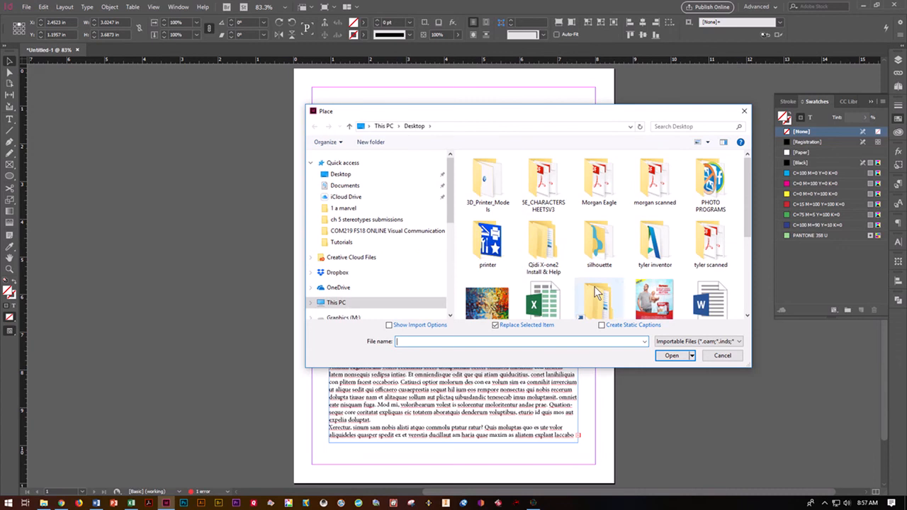
{"action": "scroll", "scroll_direction": "down", "scroll_amount": 3}
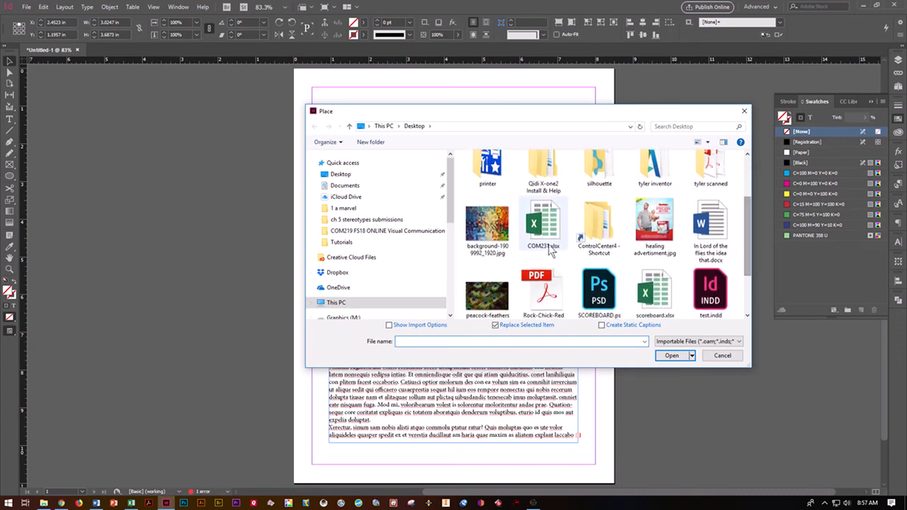
{"action": "mouse_move", "coordinate": [487, 294]}
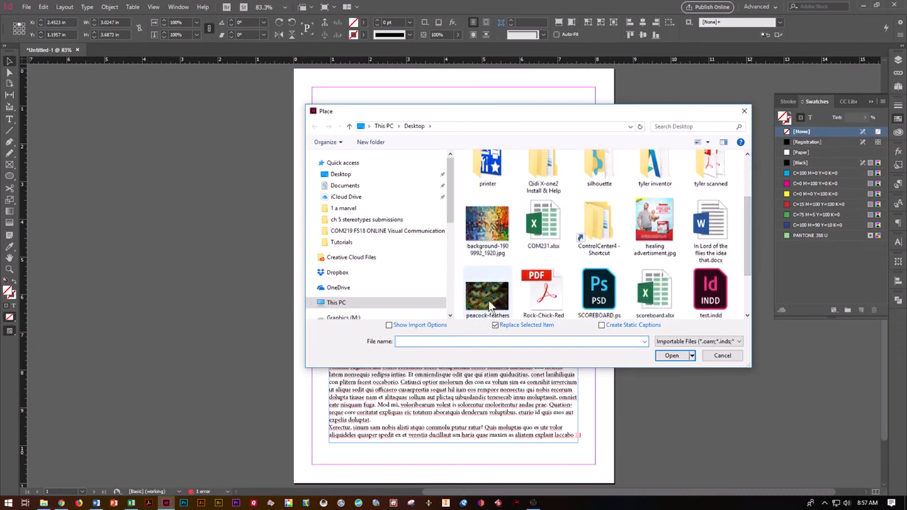
{"action": "left_click", "coordinate": [487, 286]}
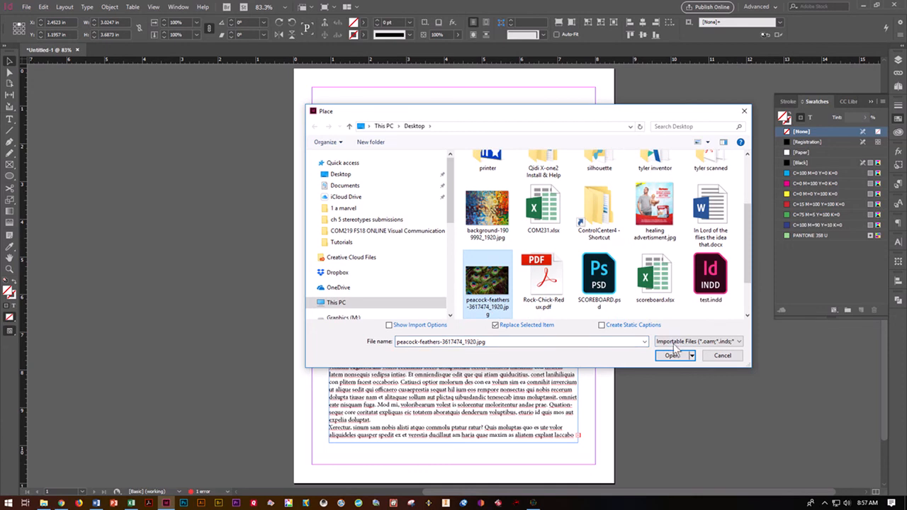
{"action": "left_click", "coordinate": [672, 355]}
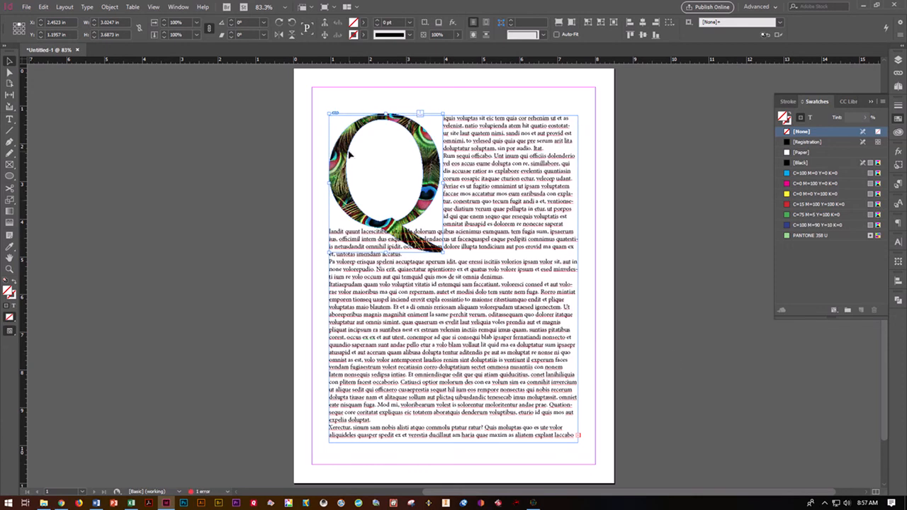
{"action": "mouse_move", "coordinate": [255, 119]}
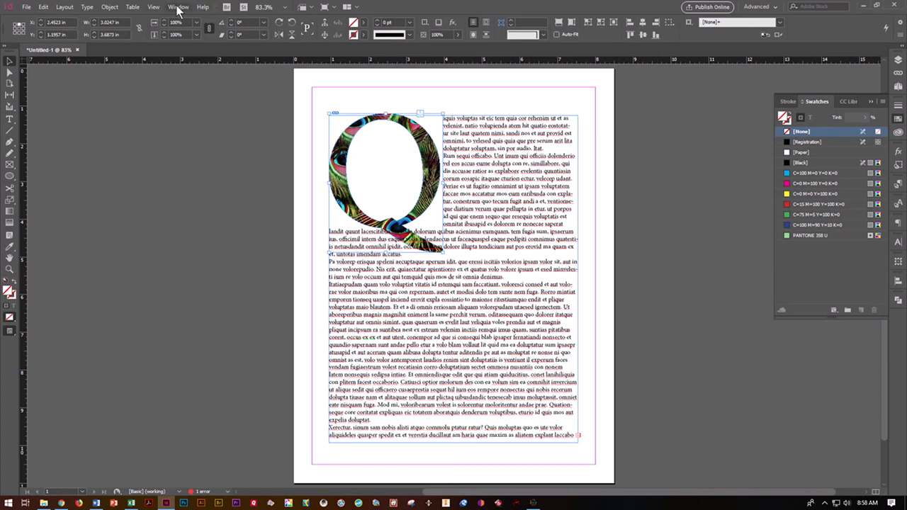
- Wrap the body text around the Q's object shape via the Text Wrap panel
{"action": "left_click", "coordinate": [179, 5]}
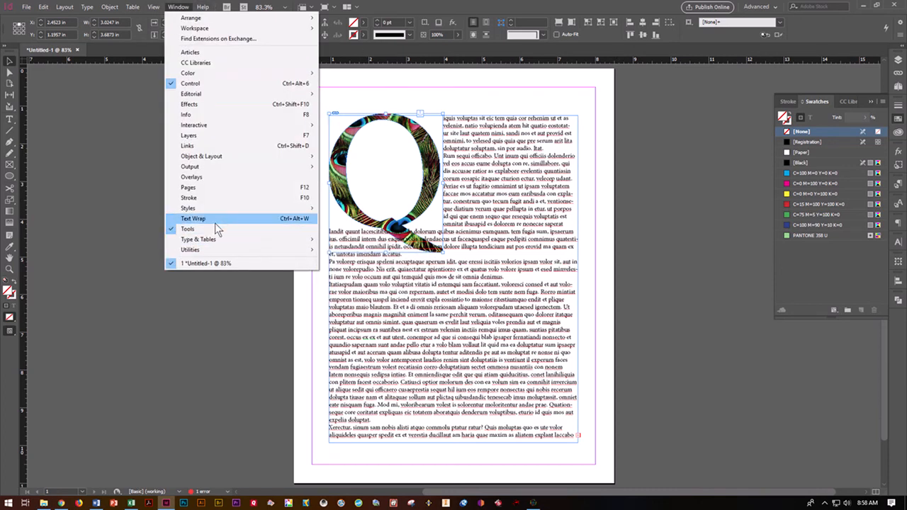
{"action": "left_click", "coordinate": [192, 218]}
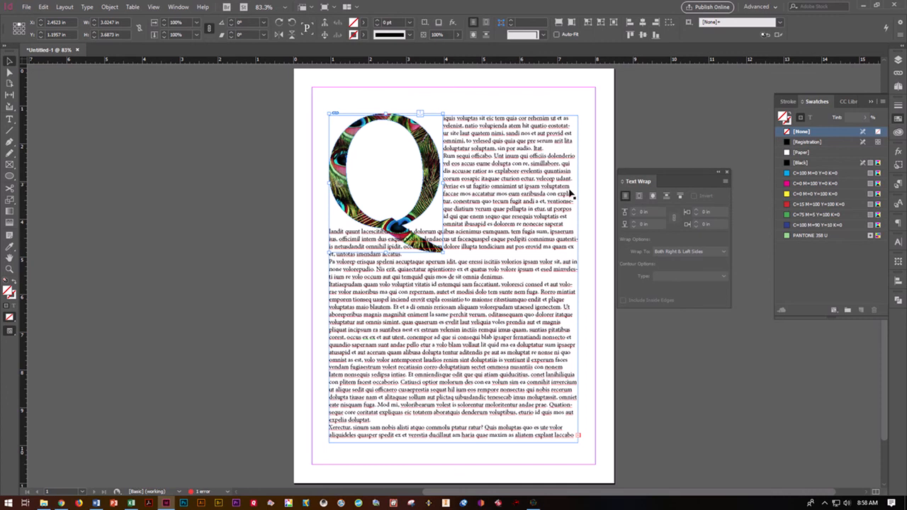
{"action": "left_click", "coordinate": [652, 196]}
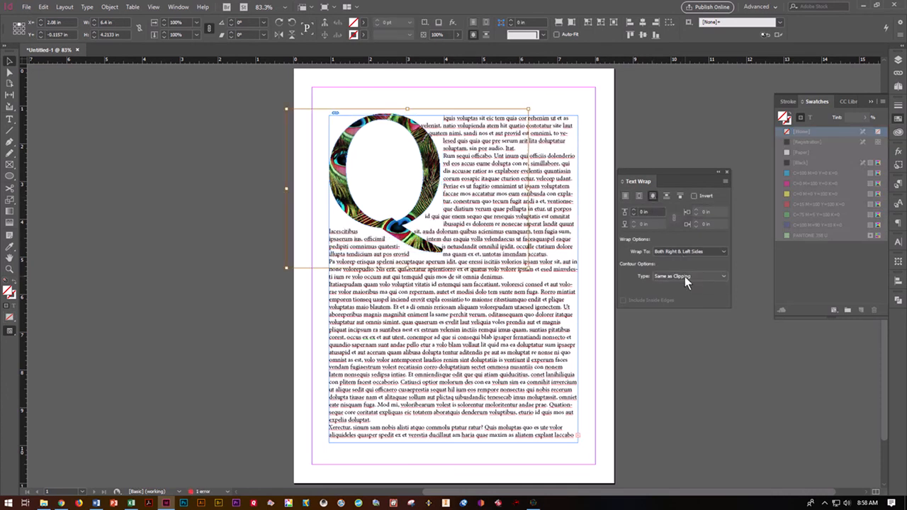
- Set the wrap contour type to Detect Edges after trying Bounding Box
{"action": "left_click", "coordinate": [720, 275]}
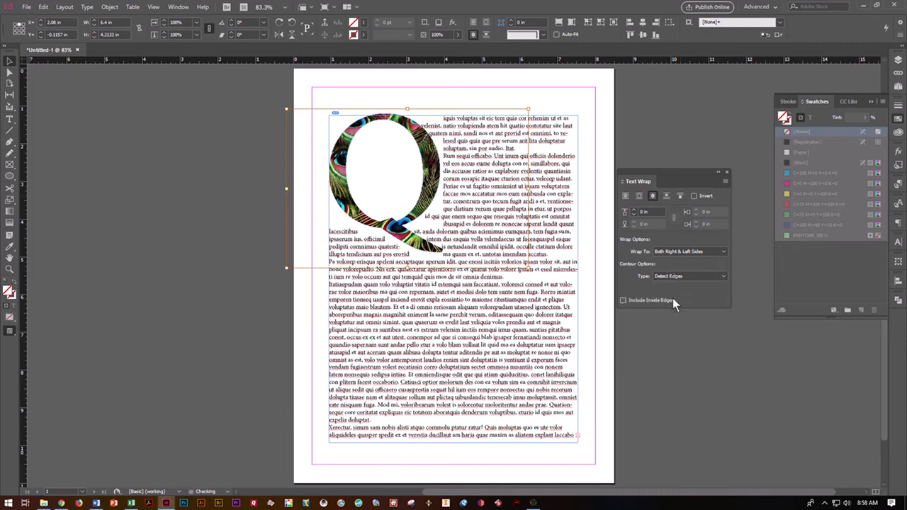
{"action": "left_click", "coordinate": [687, 275]}
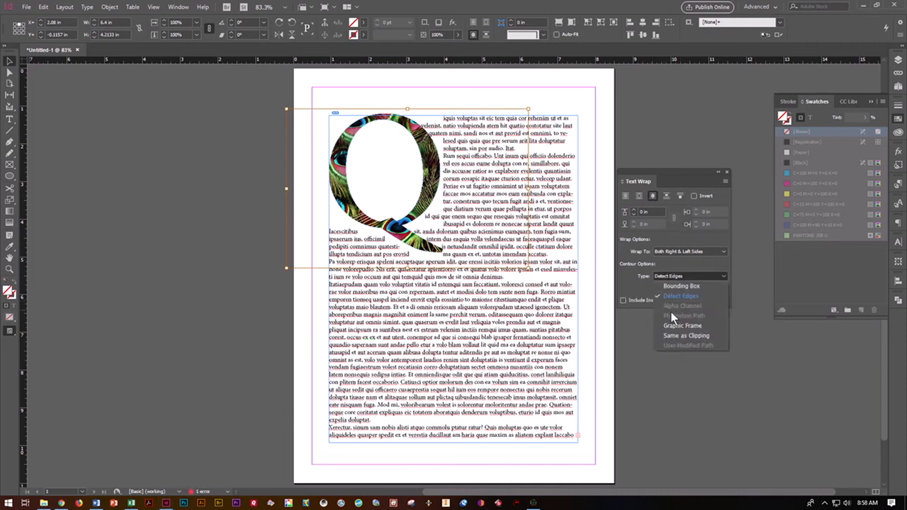
{"action": "mouse_move", "coordinate": [171, 119]}
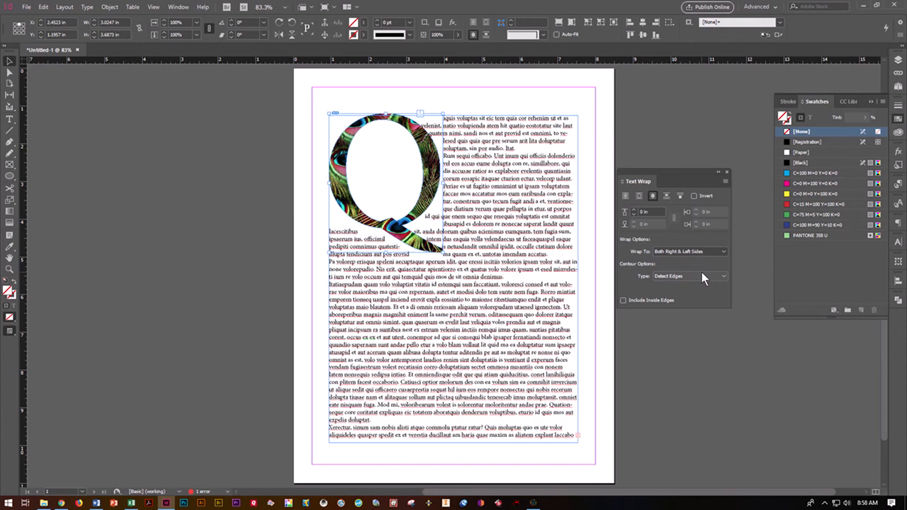
{"action": "left_click", "coordinate": [688, 275]}
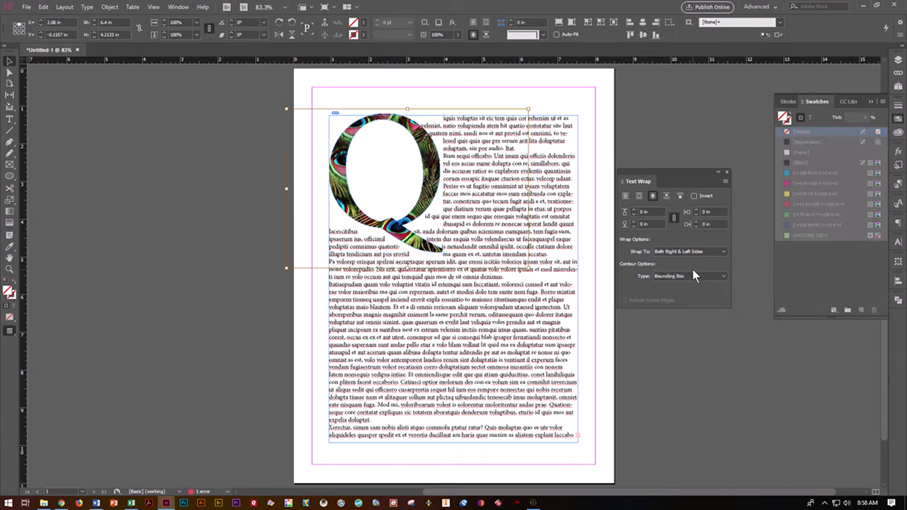
{"action": "left_click", "coordinate": [687, 275]}
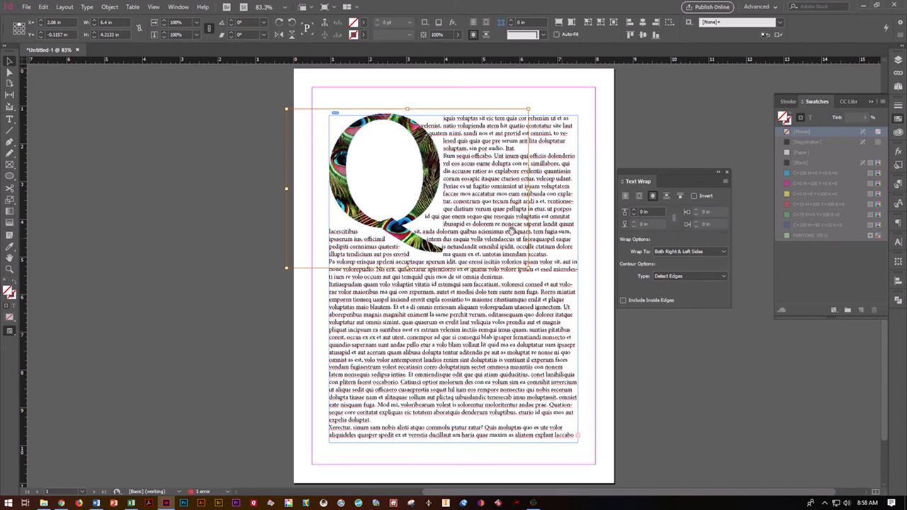
{"action": "mouse_move", "coordinate": [13, 77]}
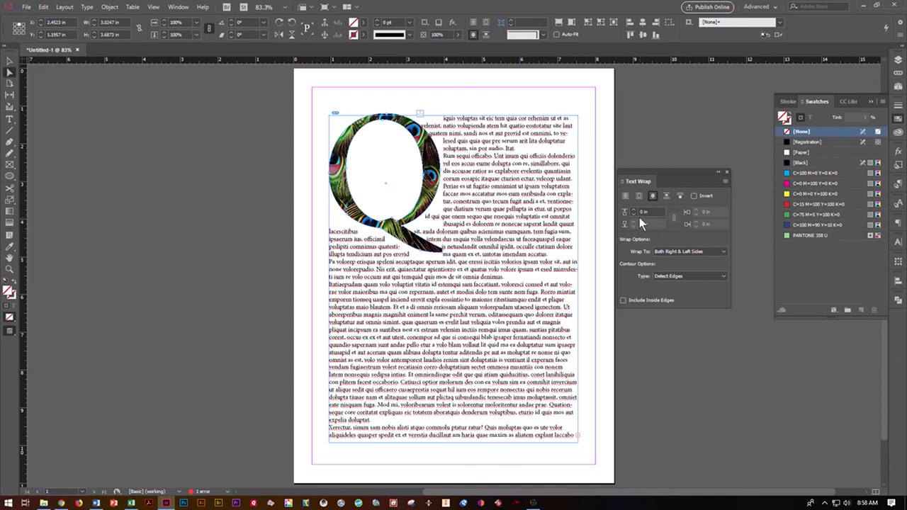
- Increase the Text Wrap top offset slightly so text sits away from the Q's edges
{"action": "left_click", "coordinate": [625, 209]}
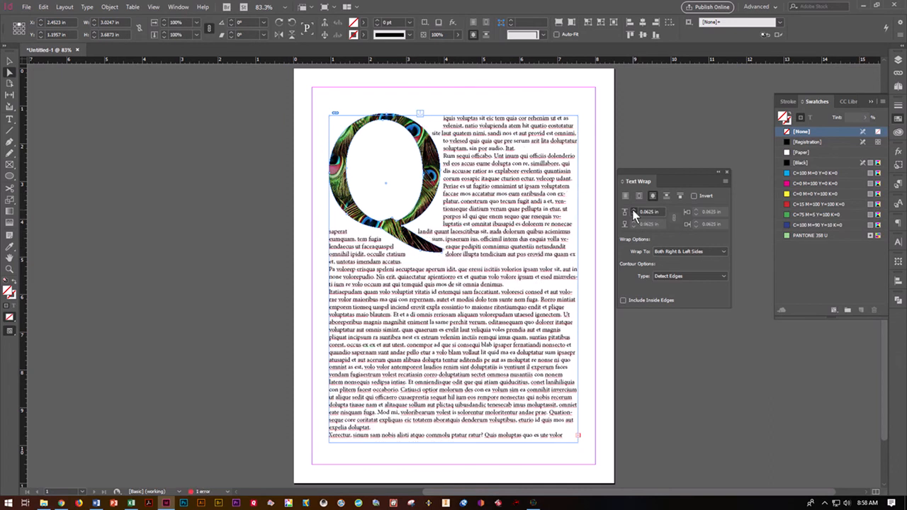